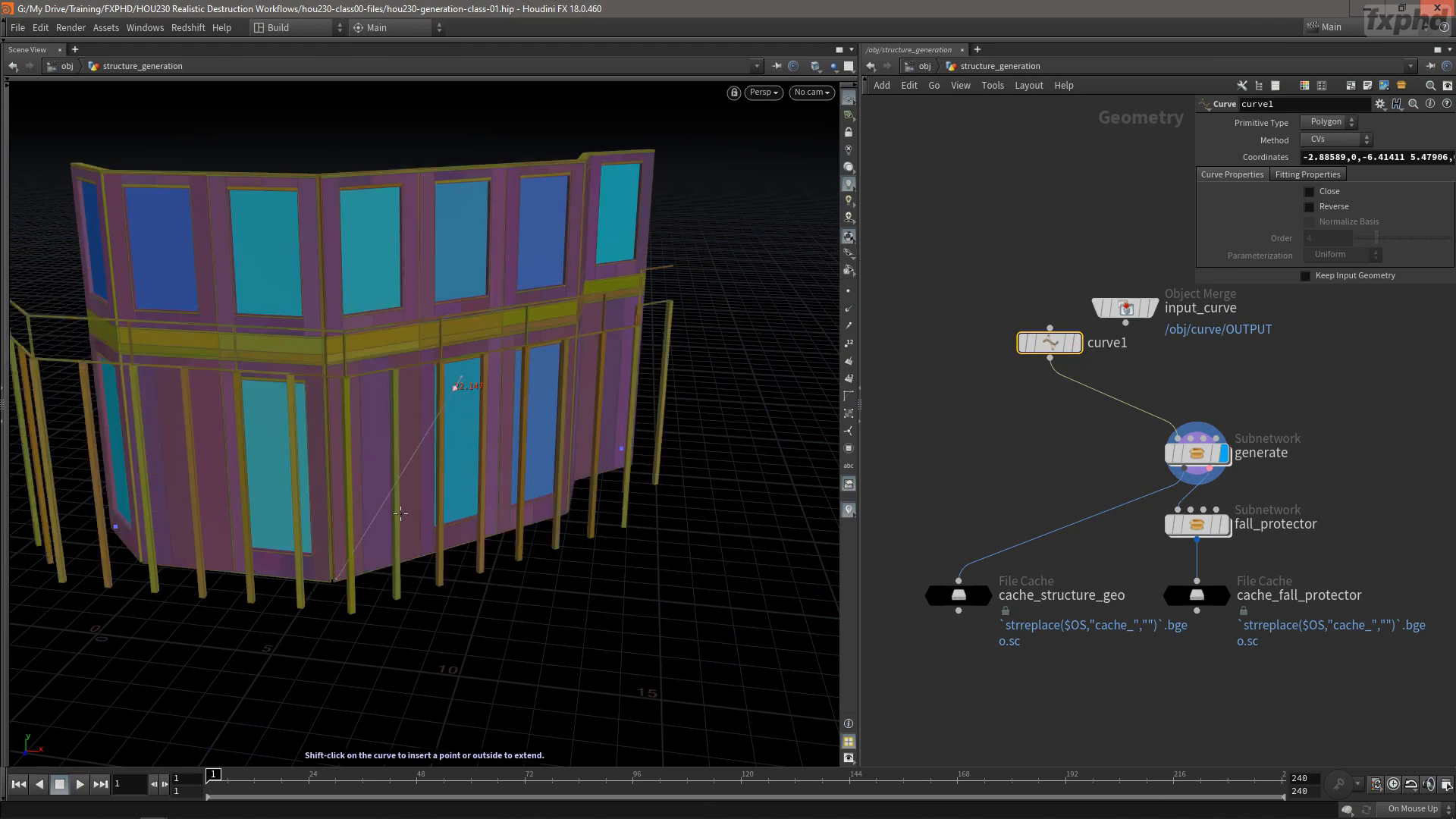
Step: Set the generate subnetwork's Wood Size Length to 8 ft, rebuilding narrower wall panels
click(1290, 155)
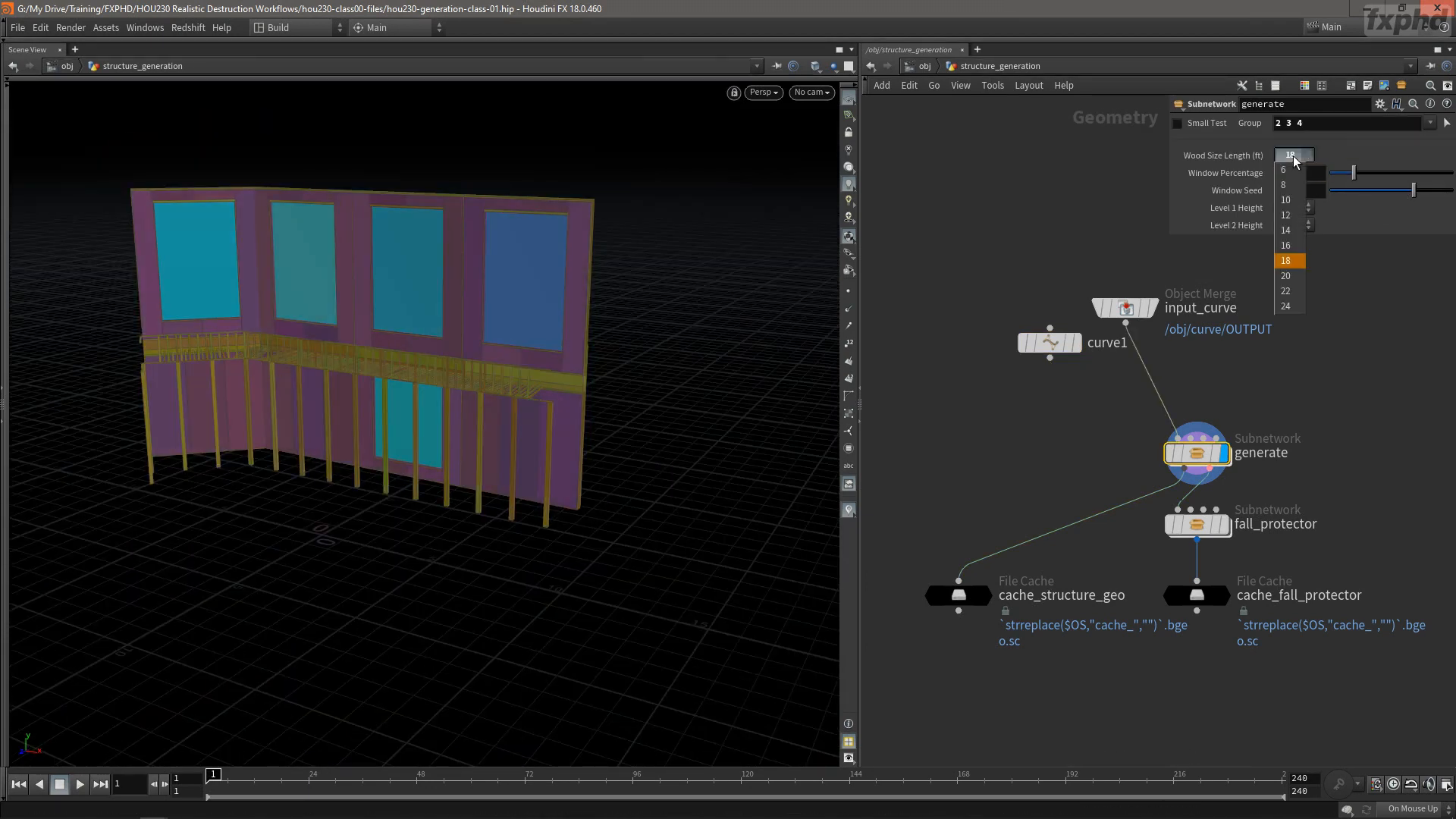
click(1285, 191)
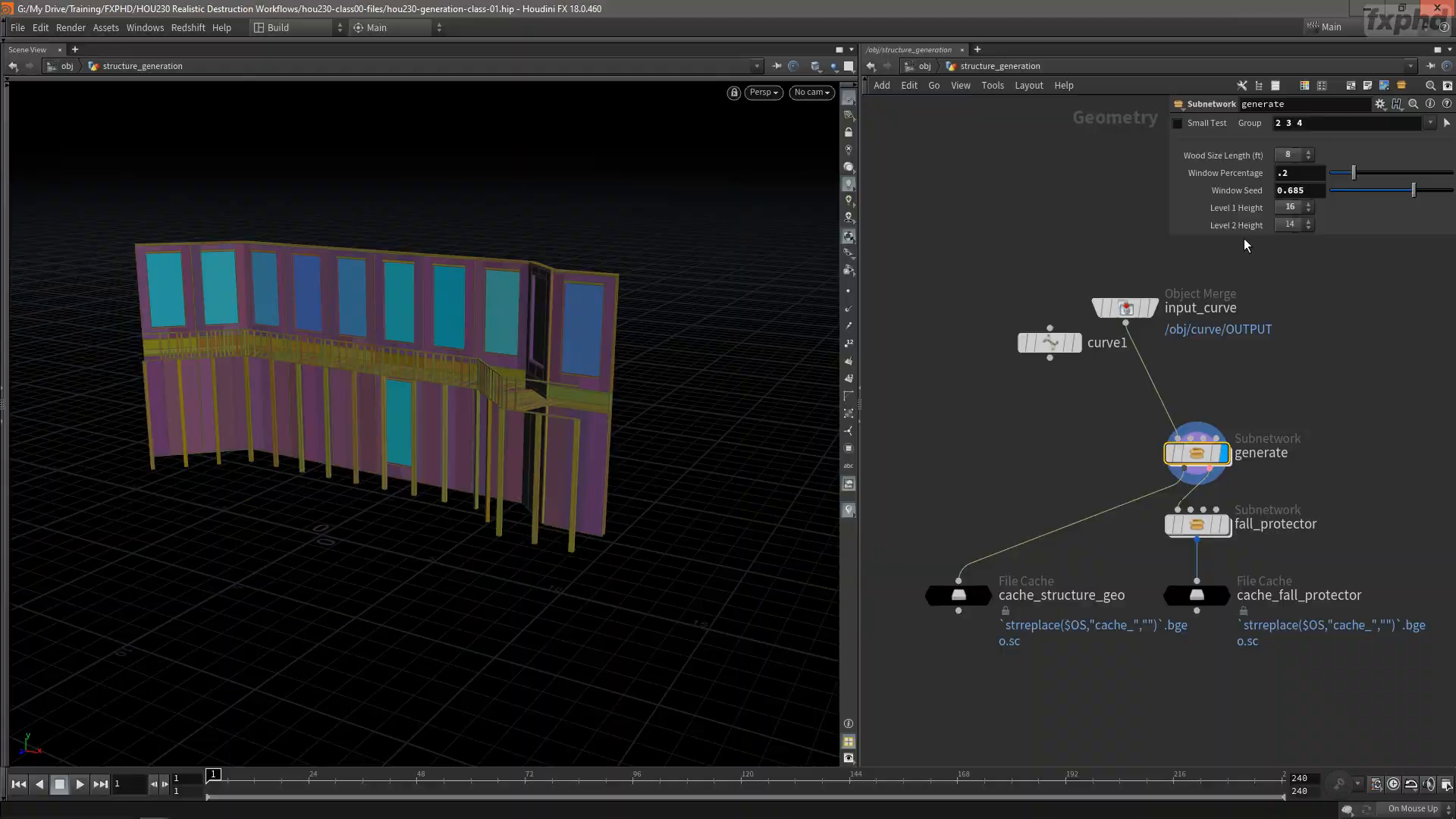